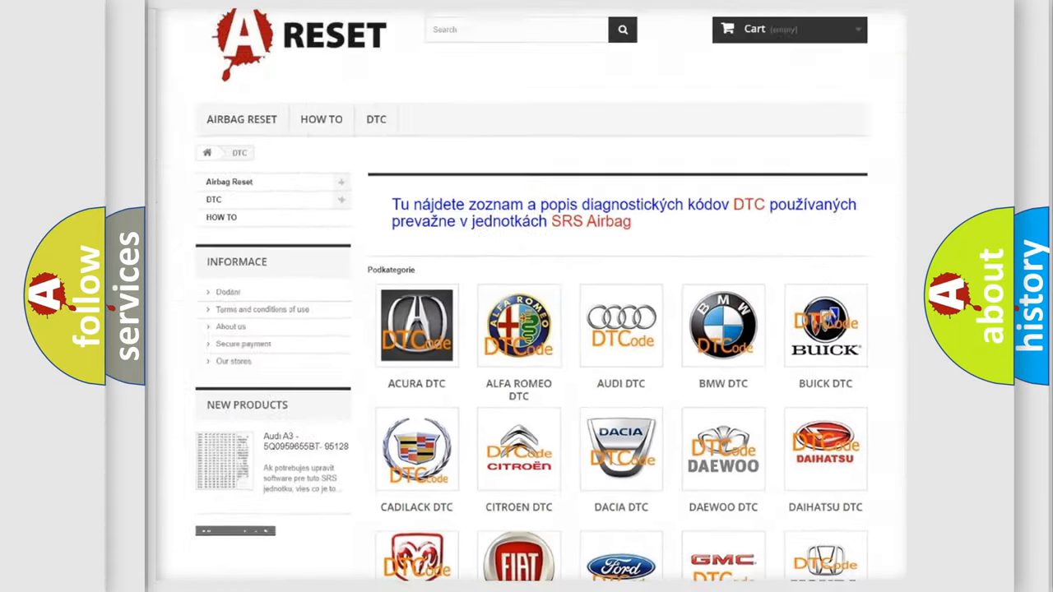
# Open the Alfa Romeo DTC page and skim its code list from B0003-01 through the C- and P-codes.
pyautogui.scroll(3)
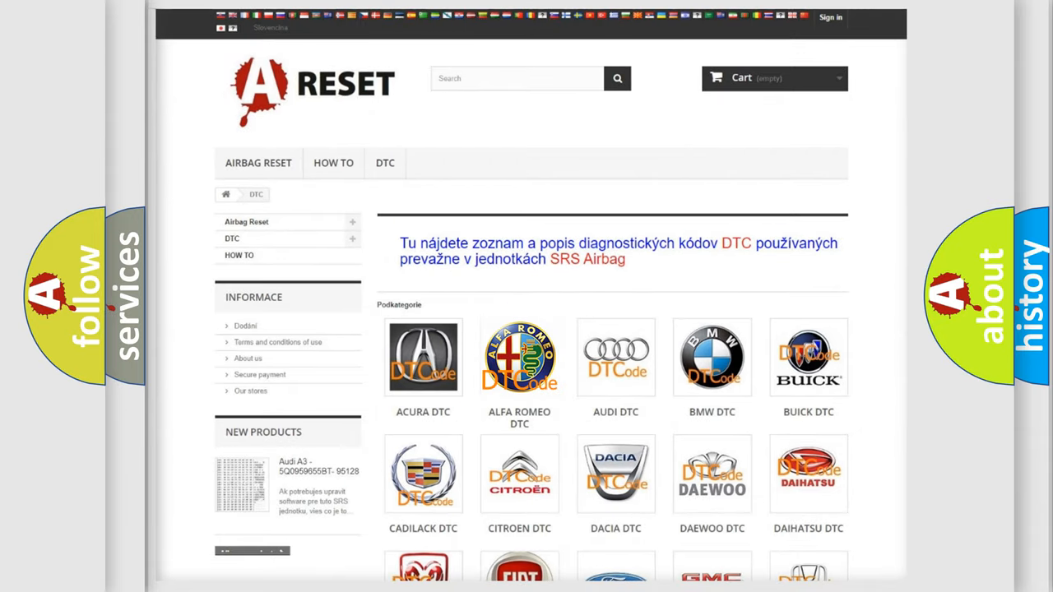
pyautogui.click(520, 357)
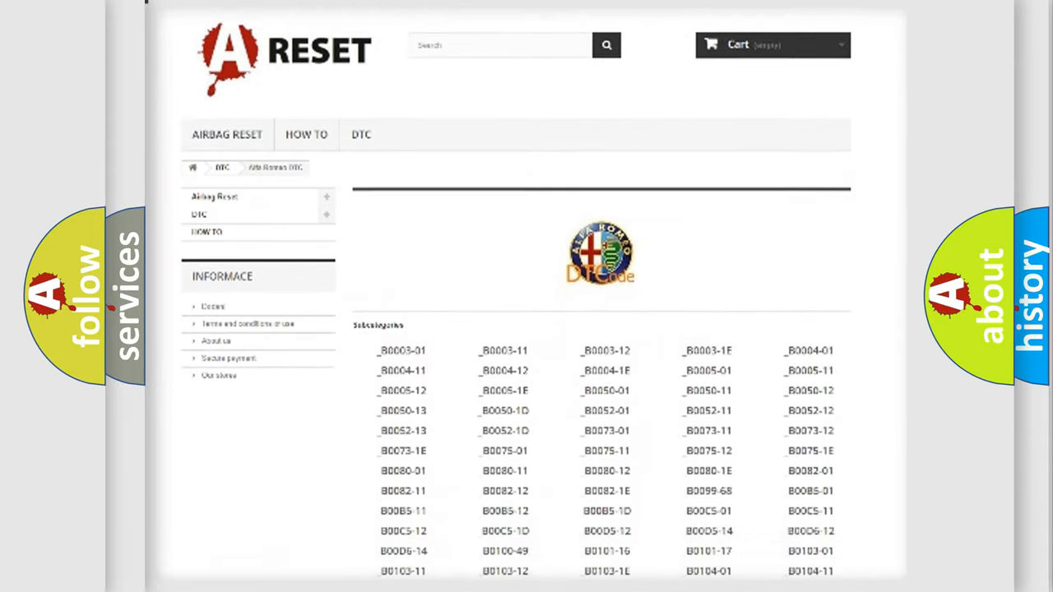
pyautogui.scroll(-3)
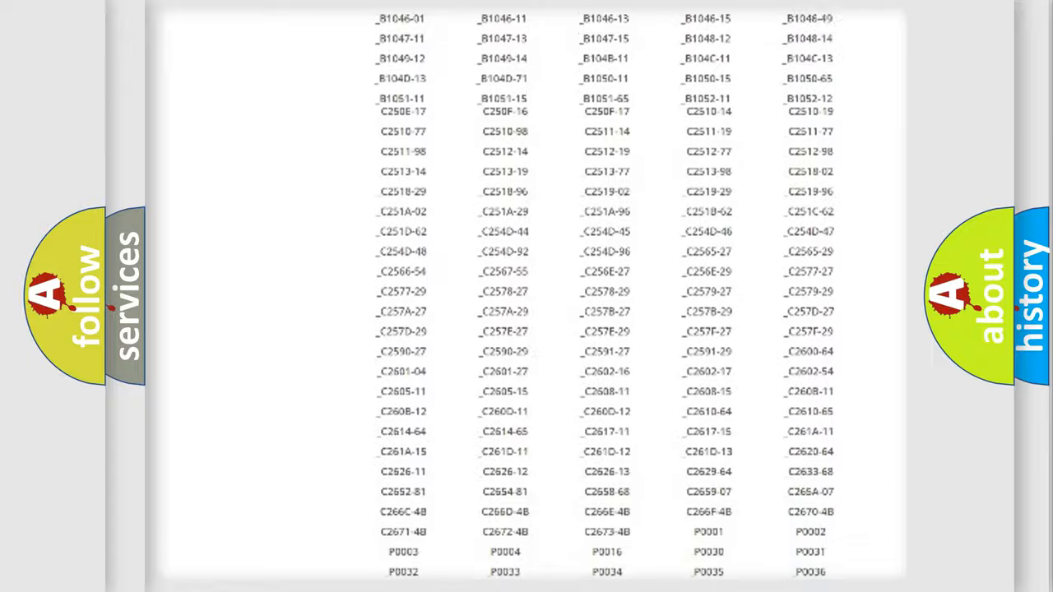
pyautogui.scroll(3)
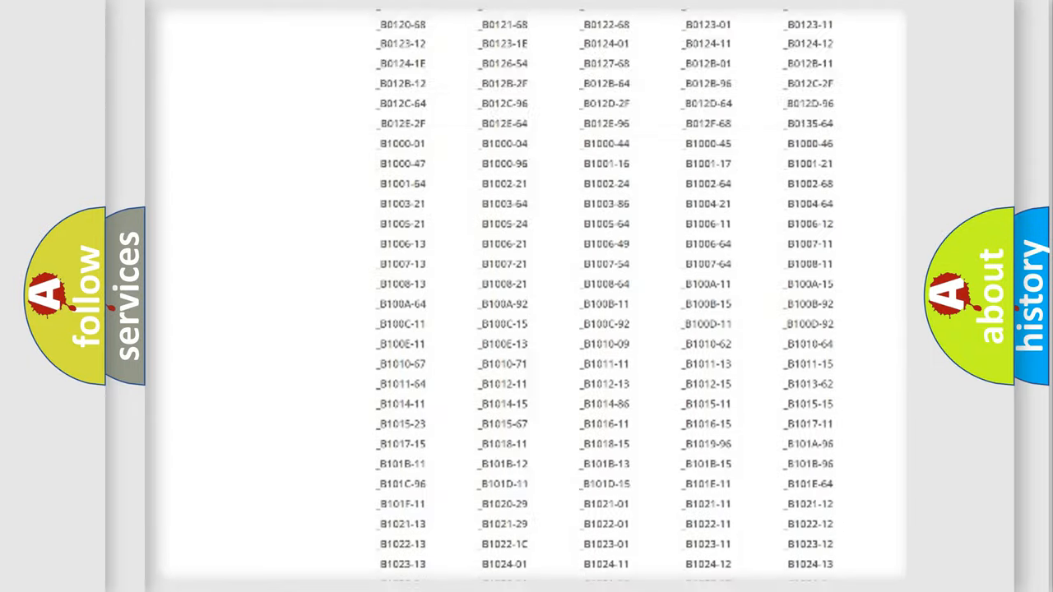
pyautogui.scroll(3)
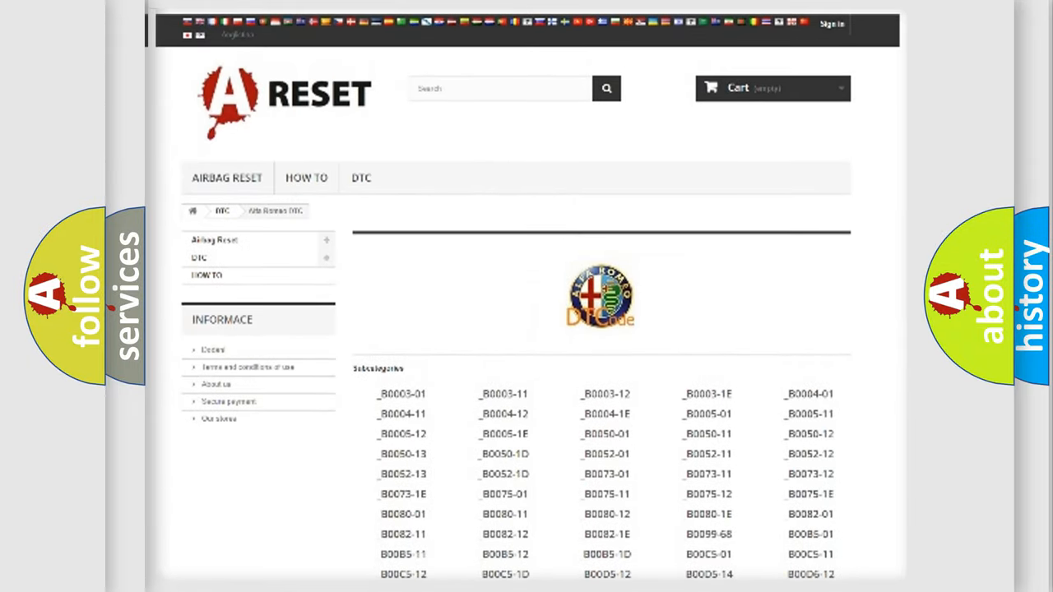